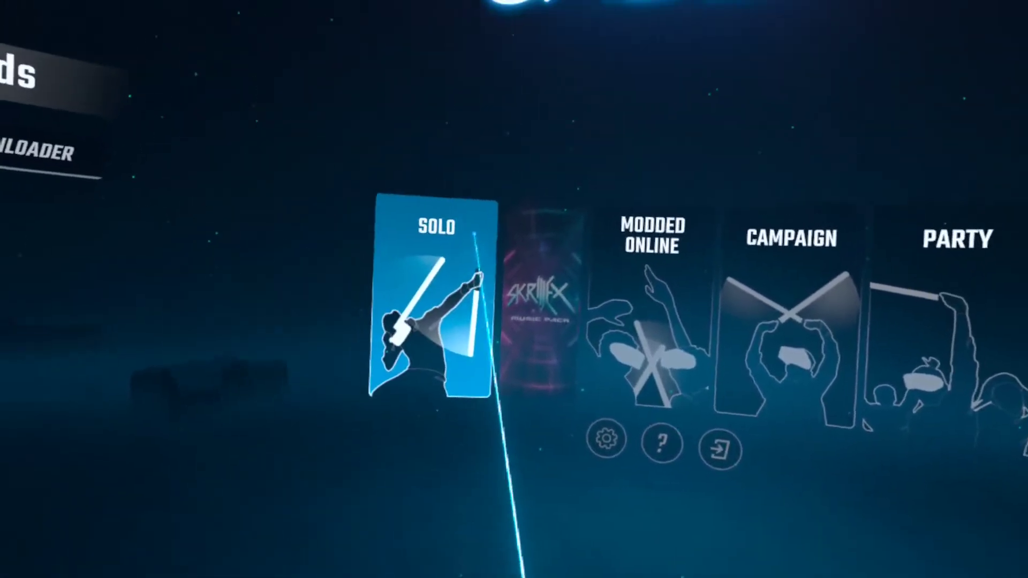
# - Open Solo mode, search for '101' and select glass beach's '1015'
pyautogui.click(430, 295)
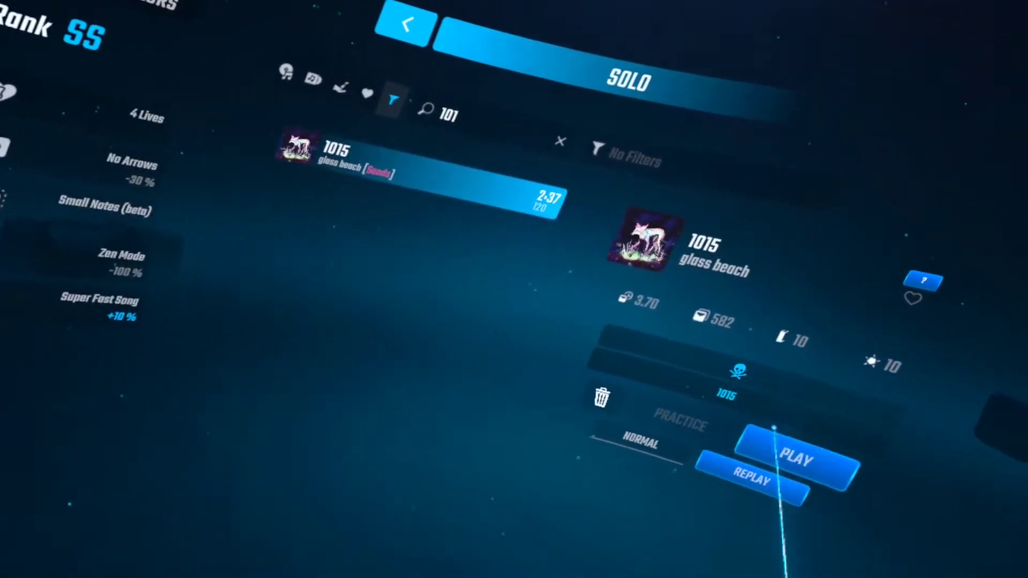
# - Start glass beach's '1015' on Hard and pause partway through the song
pyautogui.click(797, 459)
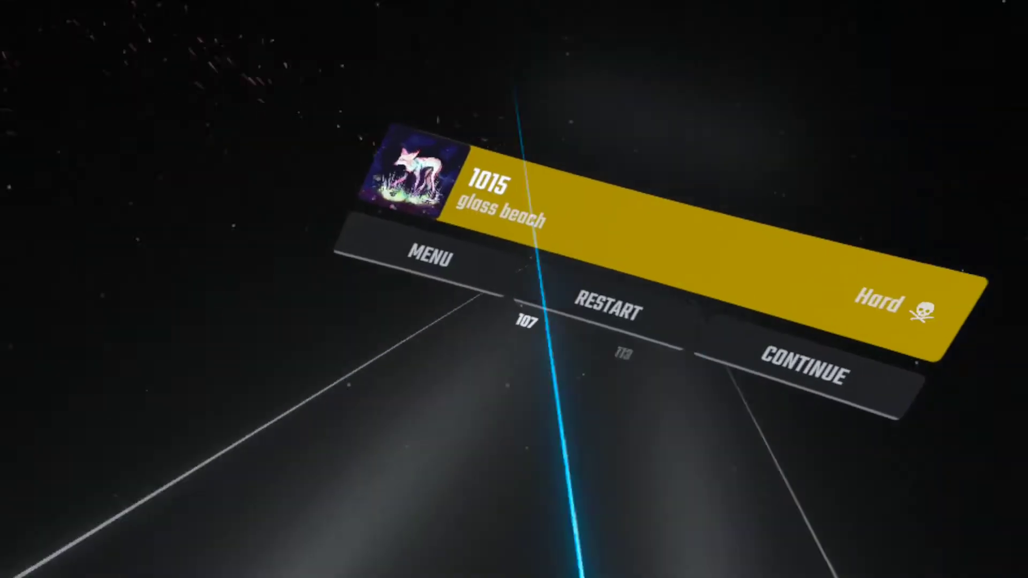
# - Quit the paused run back to the '1015' details with its custom-level leaderboard
pyautogui.click(431, 258)
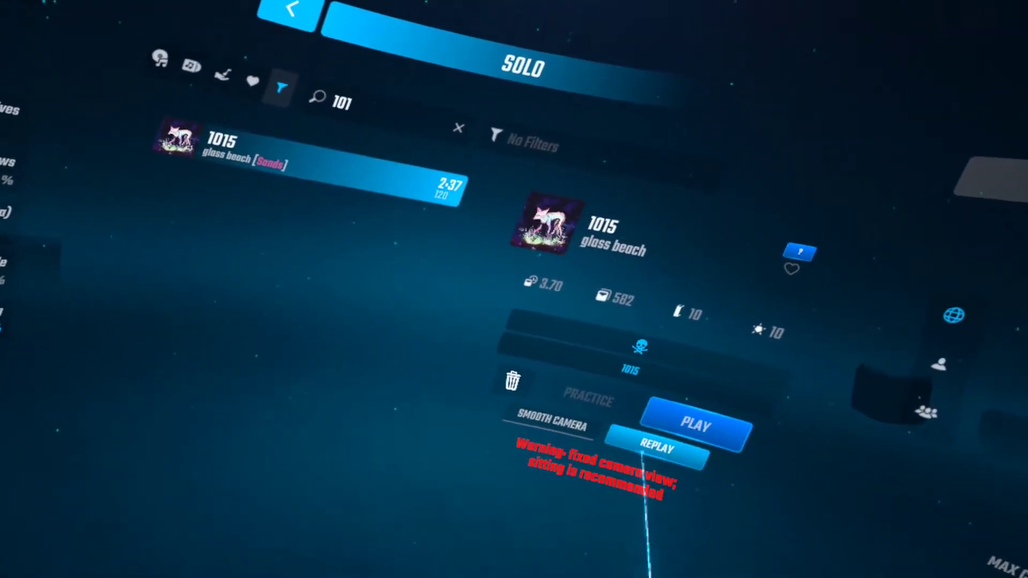
pyautogui.click(695, 425)
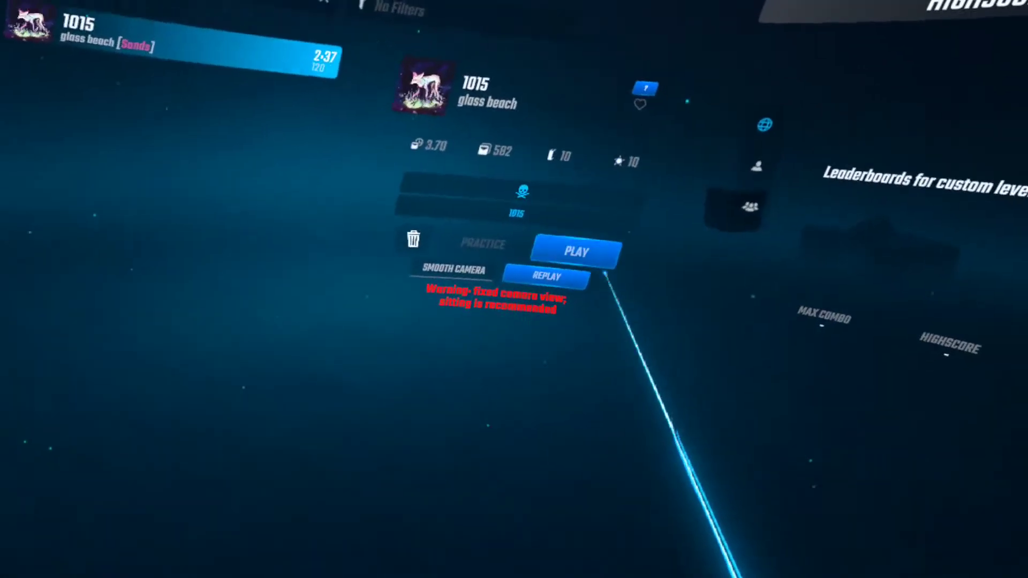
# - Replay '1015' on Hard and pause at 1:08 of 2:37 with combo 19
pyautogui.click(575, 251)
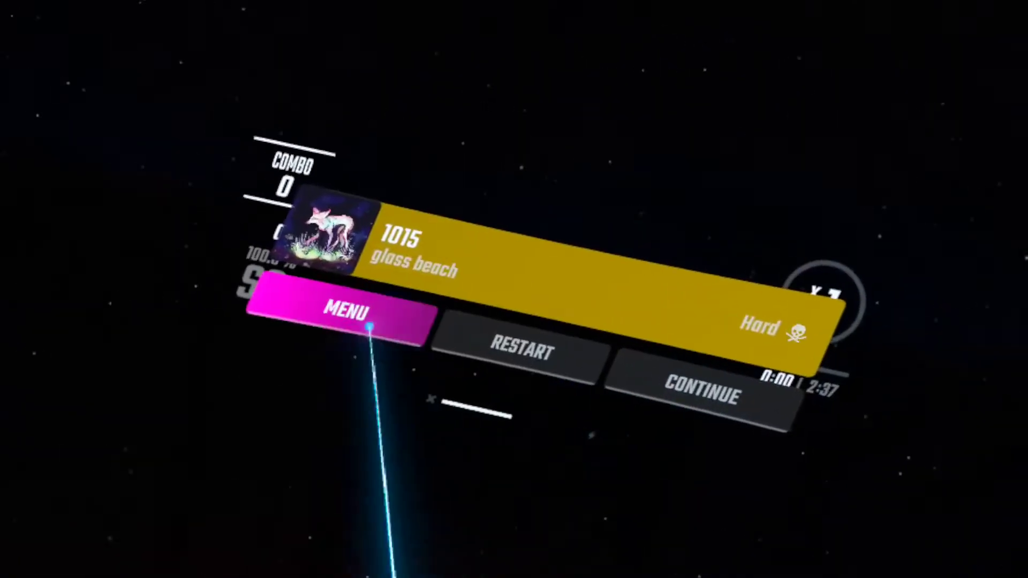
pyautogui.click(349, 312)
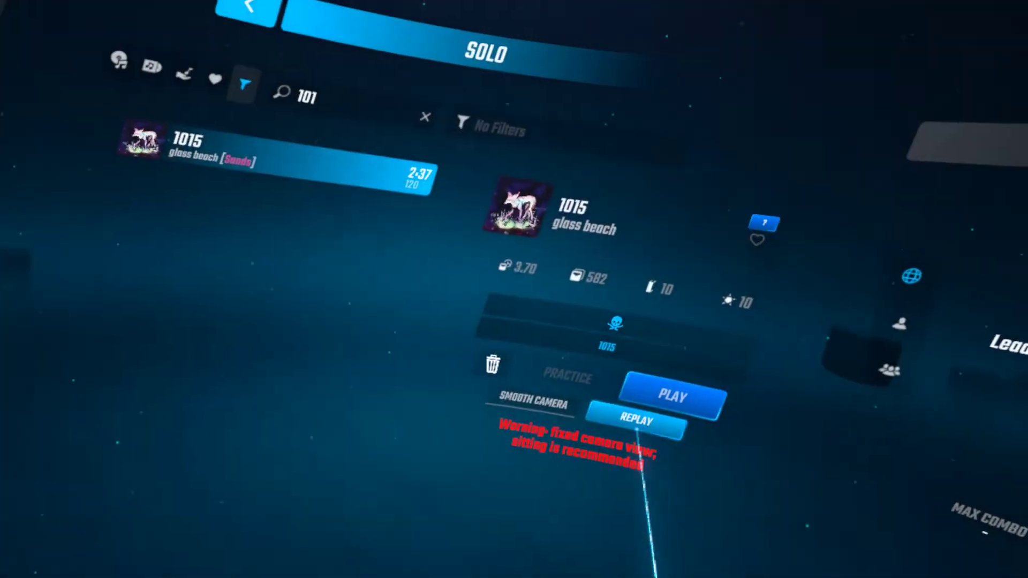
pyautogui.click(672, 396)
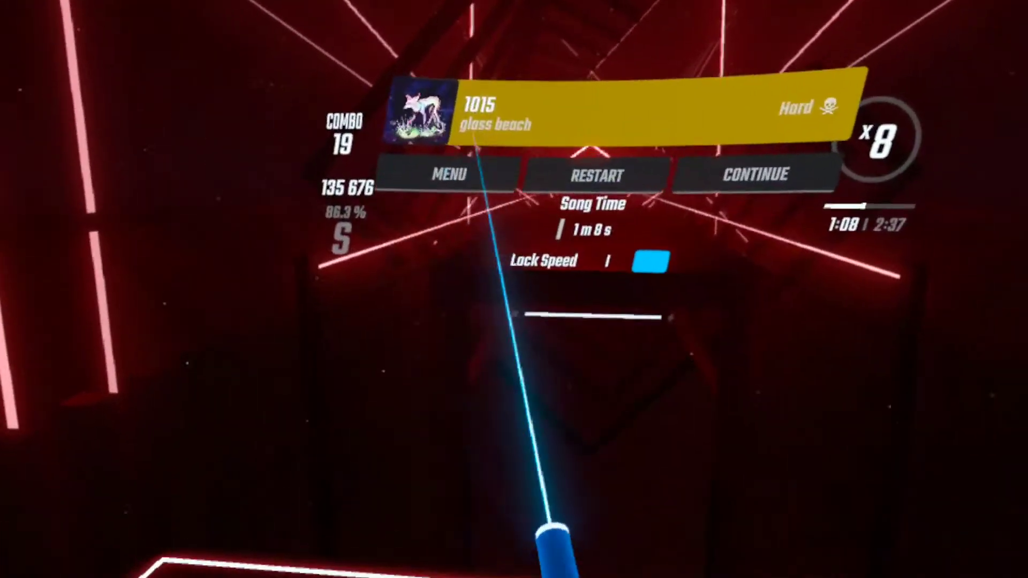
# - Exit the paused run, pick a custom Qosmetics wall set, and return to the overview
pyautogui.click(451, 173)
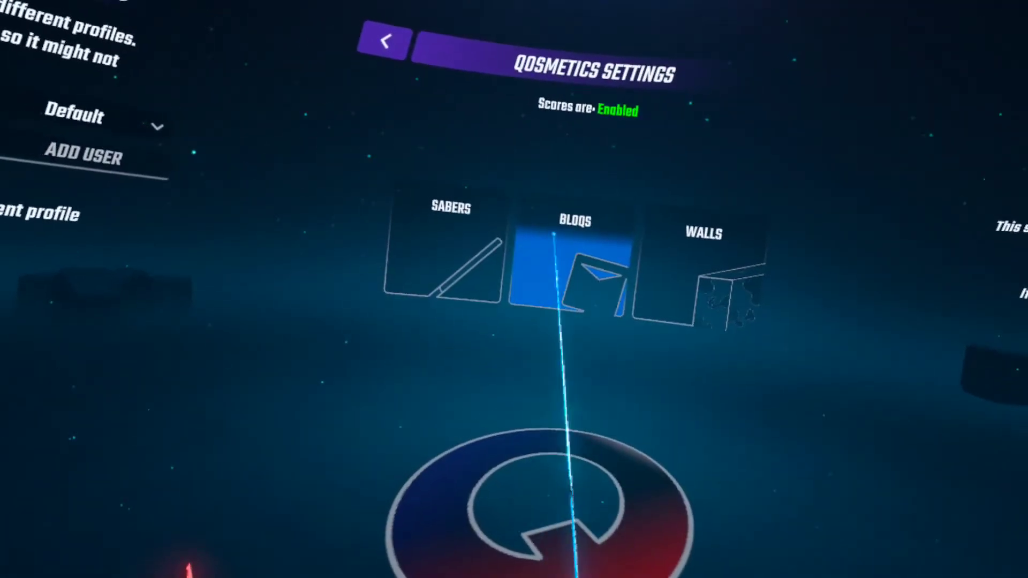
pyautogui.click(703, 234)
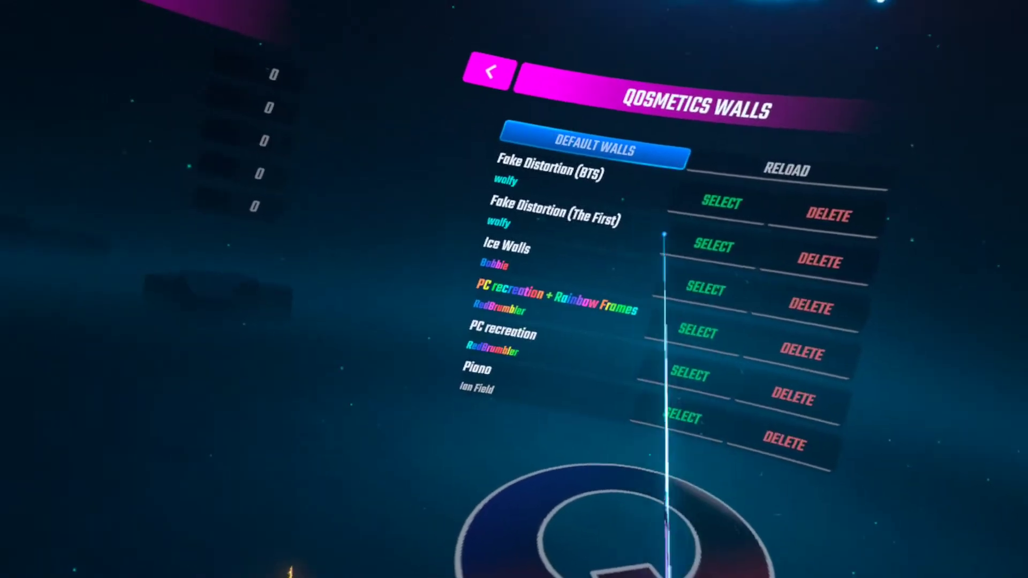
pyautogui.click(490, 73)
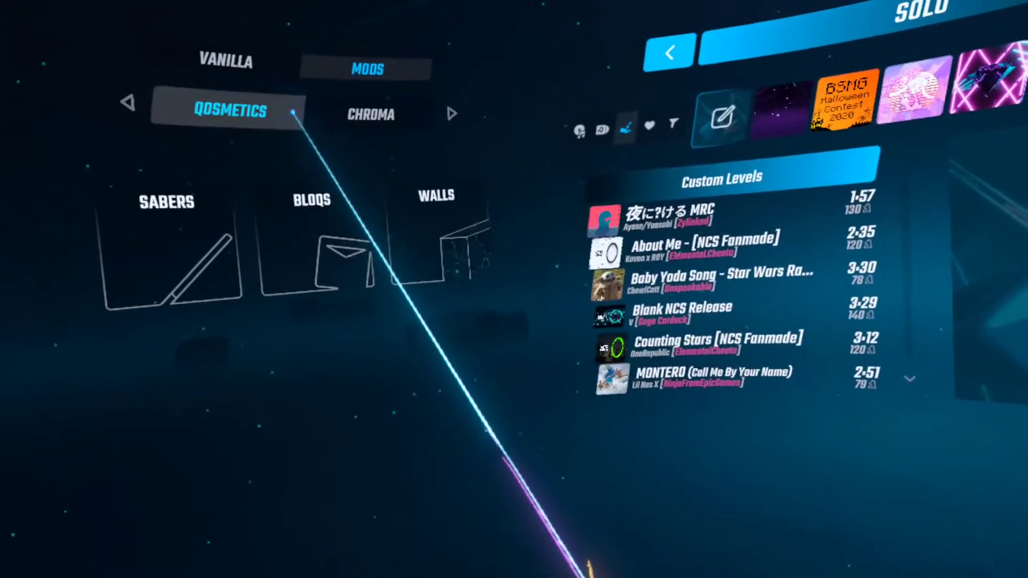
# - Search the Solo list for 'drop' and select Blaster's 'Drop The Bomb'
pyautogui.click(227, 60)
pyautogui.write('drop')
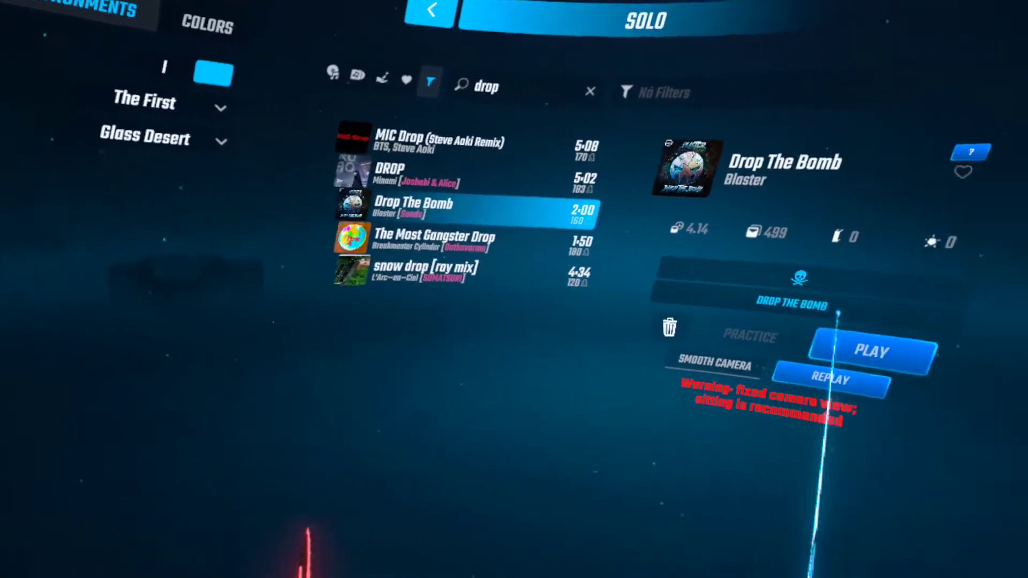
pyautogui.click(871, 353)
pyautogui.write('try')
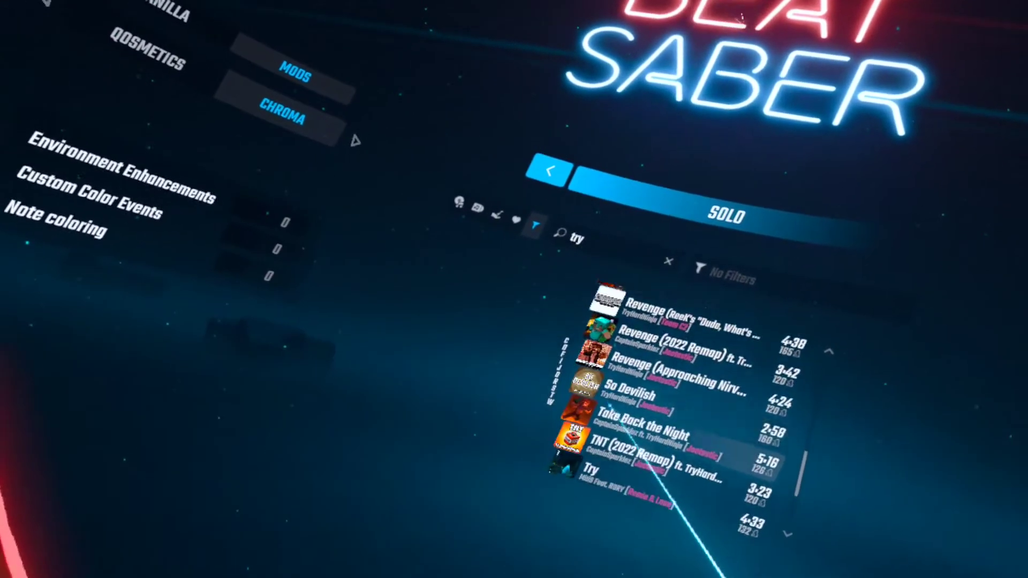
# - Scroll to MitiS feat. RORY's 'Try', play it on Expert+, and pause at 0:13
pyautogui.scroll(-3)
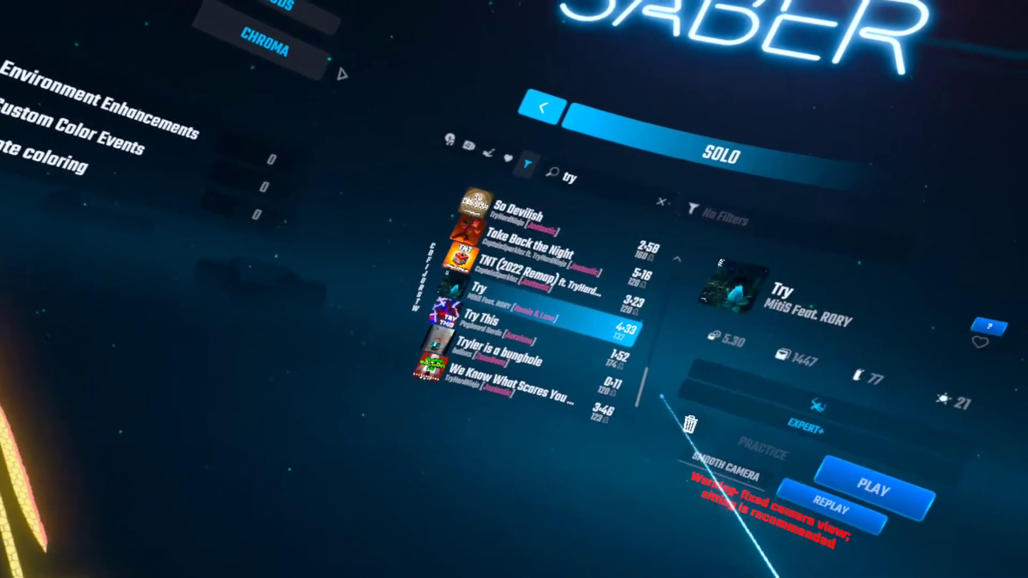
pyautogui.click(871, 488)
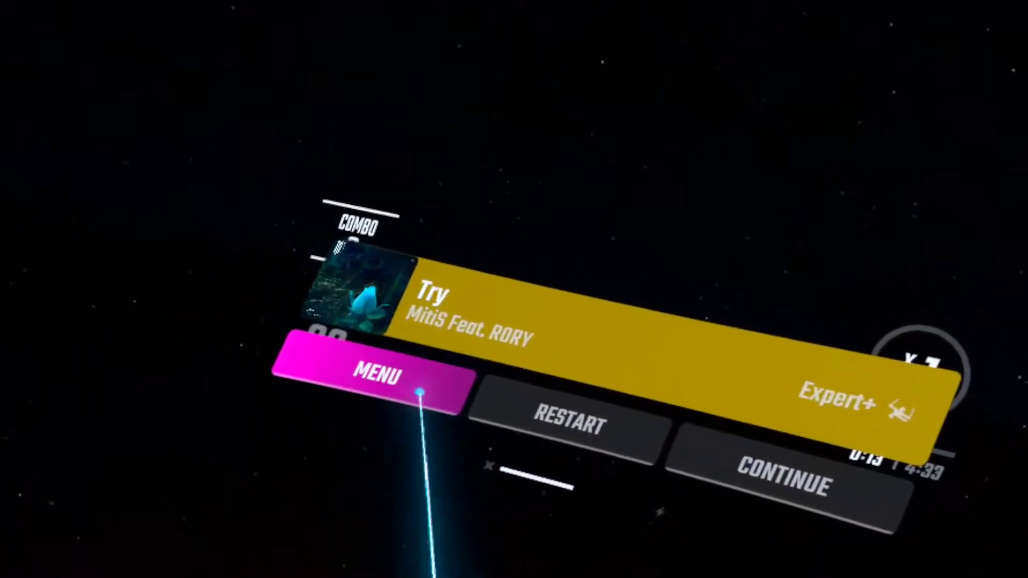
# - Return to song selection and restart 'Try' on Expert+ from 0:00 of 4:33
pyautogui.click(377, 375)
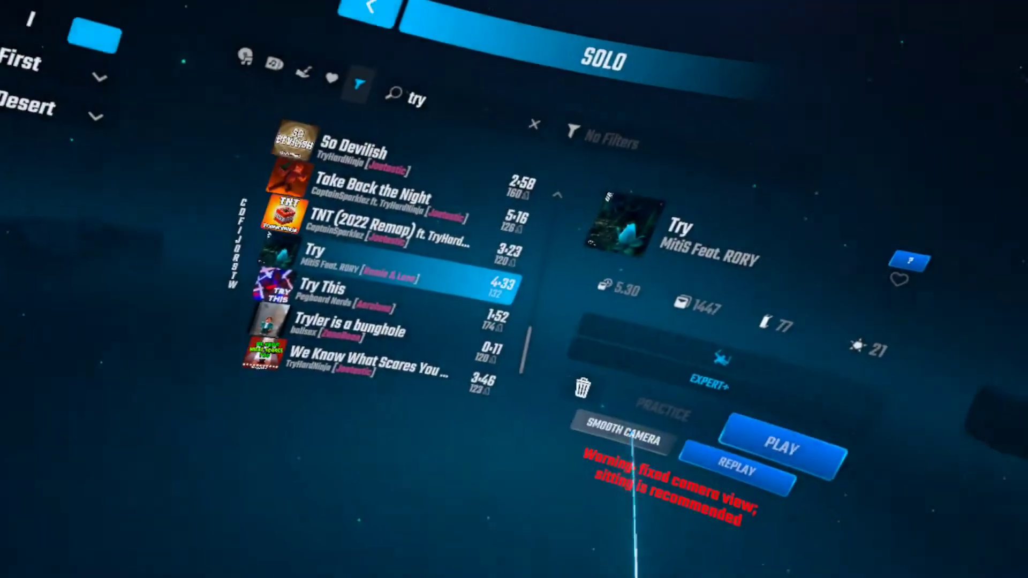
pyautogui.click(623, 439)
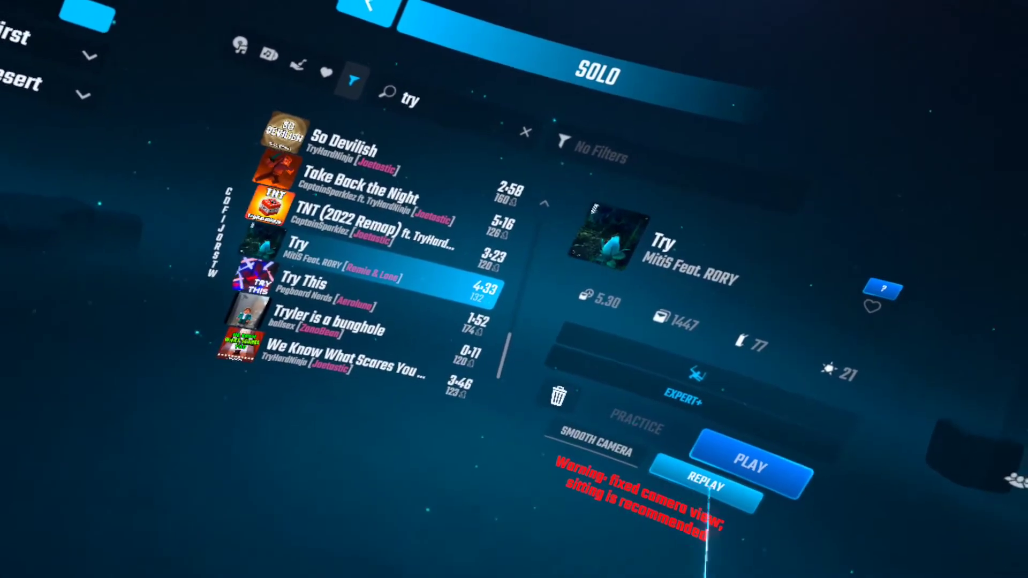
pyautogui.click(749, 467)
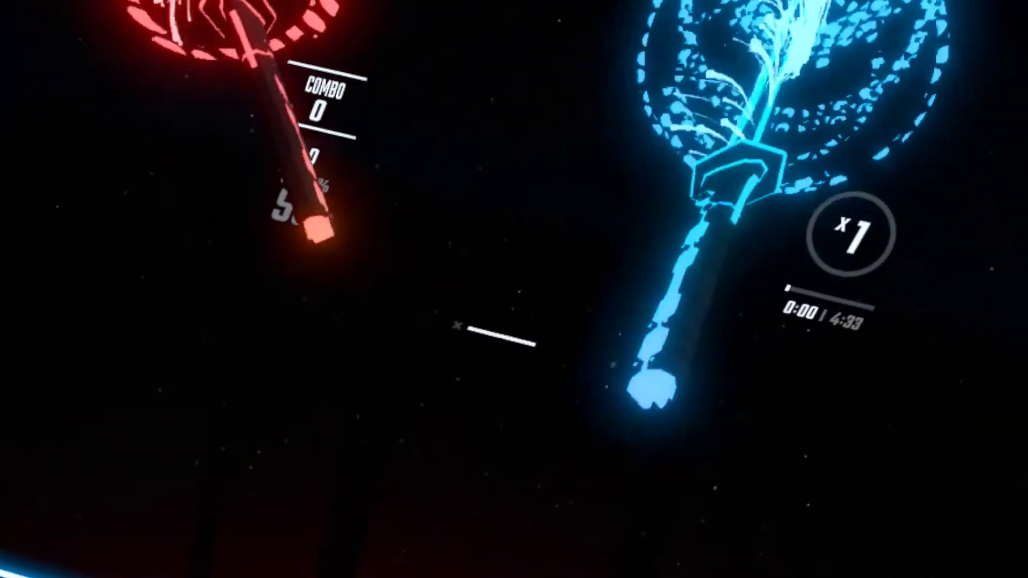